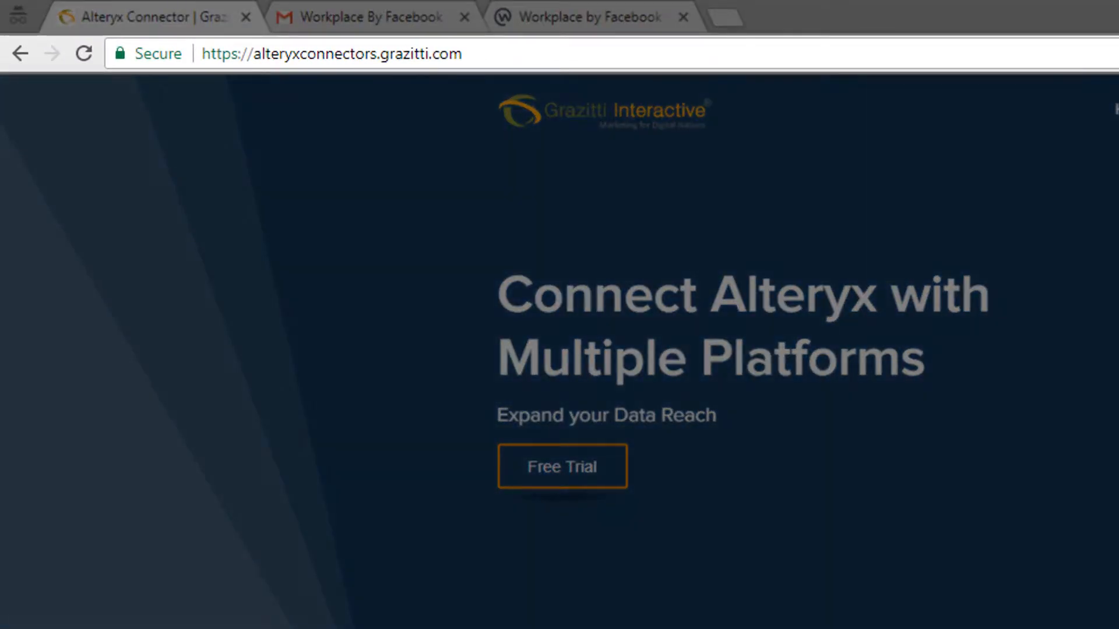
Submit a free trial request for the Workplace By Facebook connector with the EULA accepted
{"action": "left_click", "coordinate": [562, 466]}
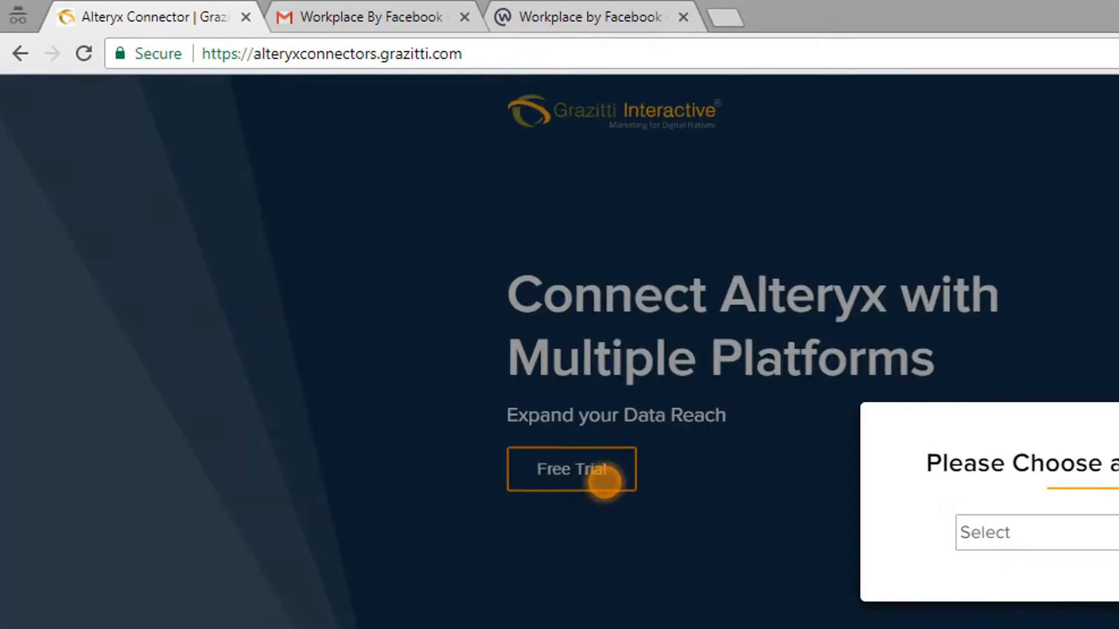
{"action": "left_click", "coordinate": [558, 273]}
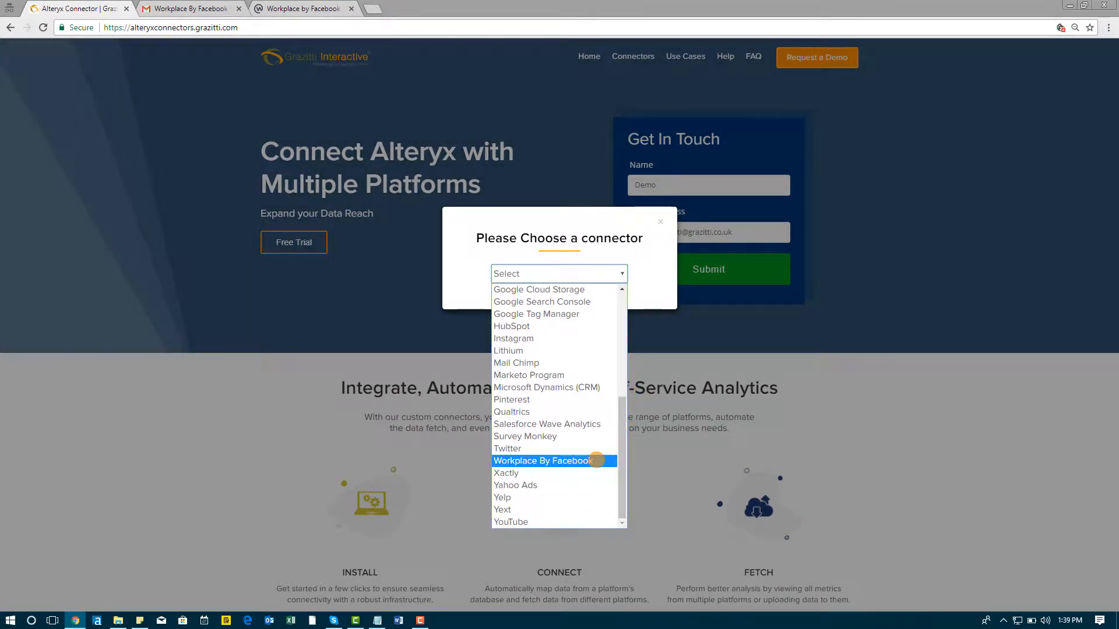
{"action": "left_click", "coordinate": [540, 460]}
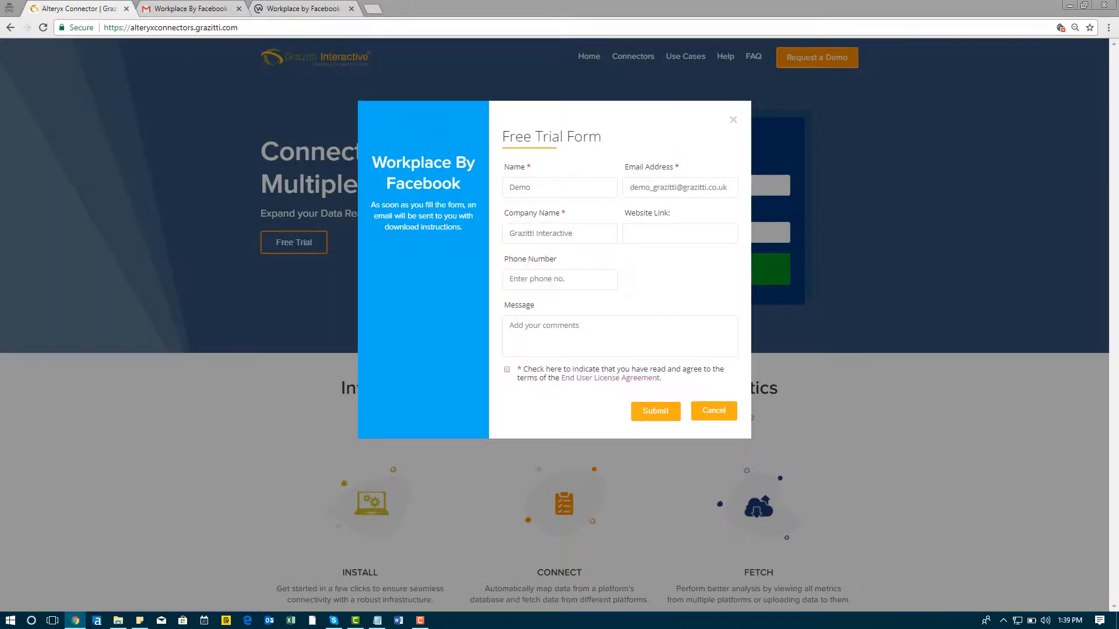
{"action": "left_click", "coordinate": [507, 370]}
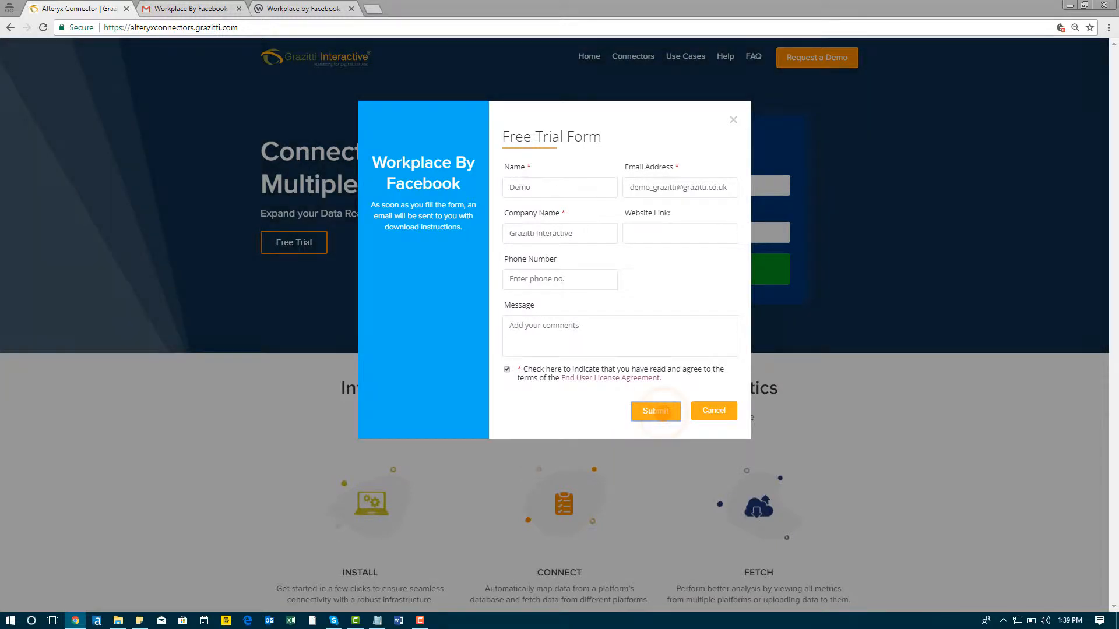
{"action": "left_click", "coordinate": [654, 410]}
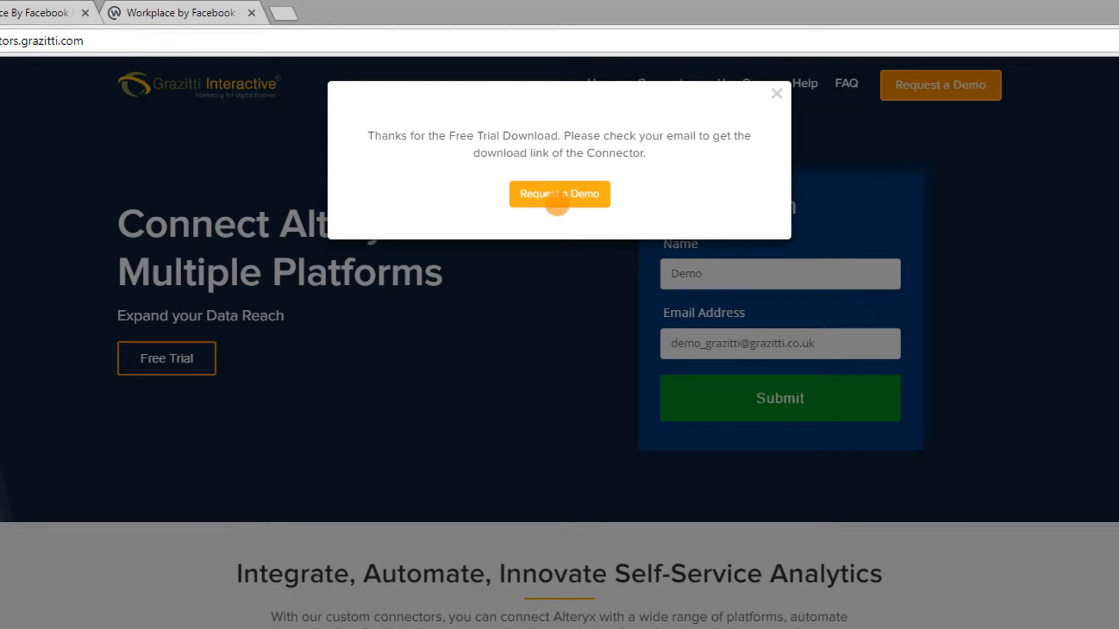
View the Workplace By Facebook Connector Trial email with its license key and download link
{"action": "left_click", "coordinate": [225, 11]}
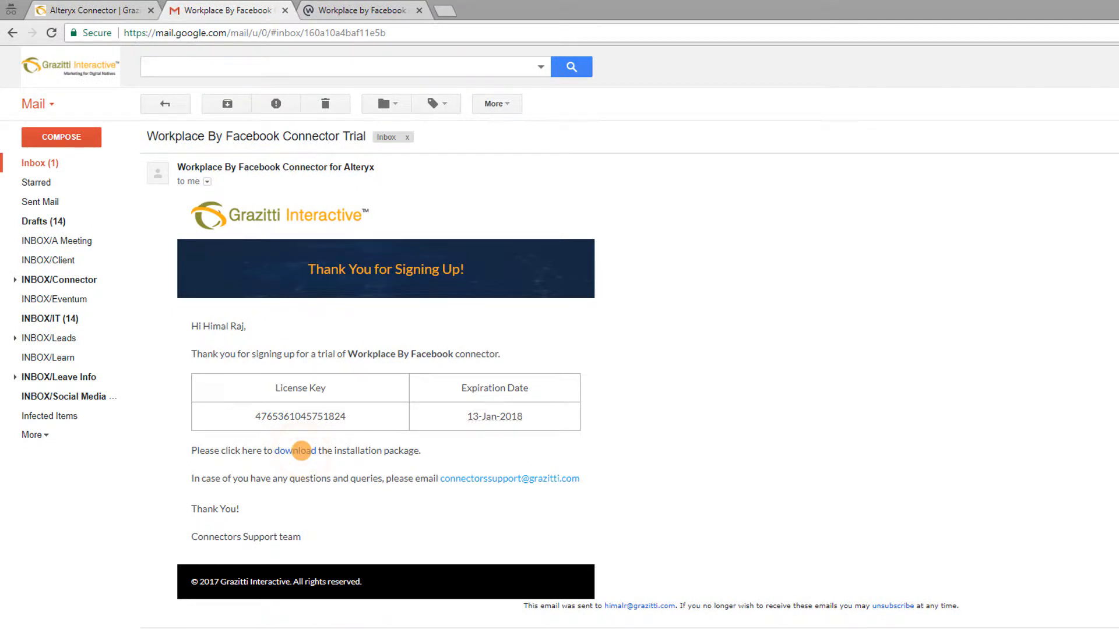
Install FacebookWorkplaceSetup_ver_001.msi into the default C:\Program Files\Alteryx\ folder
{"action": "right_click", "coordinate": [139, 164]}
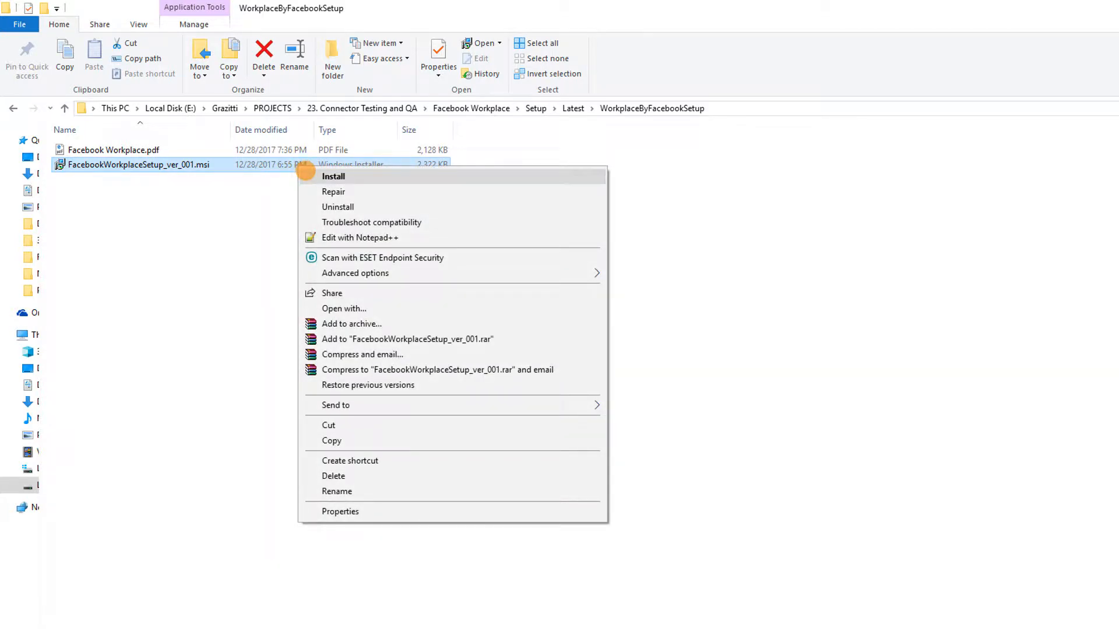
{"action": "left_click", "coordinate": [333, 176]}
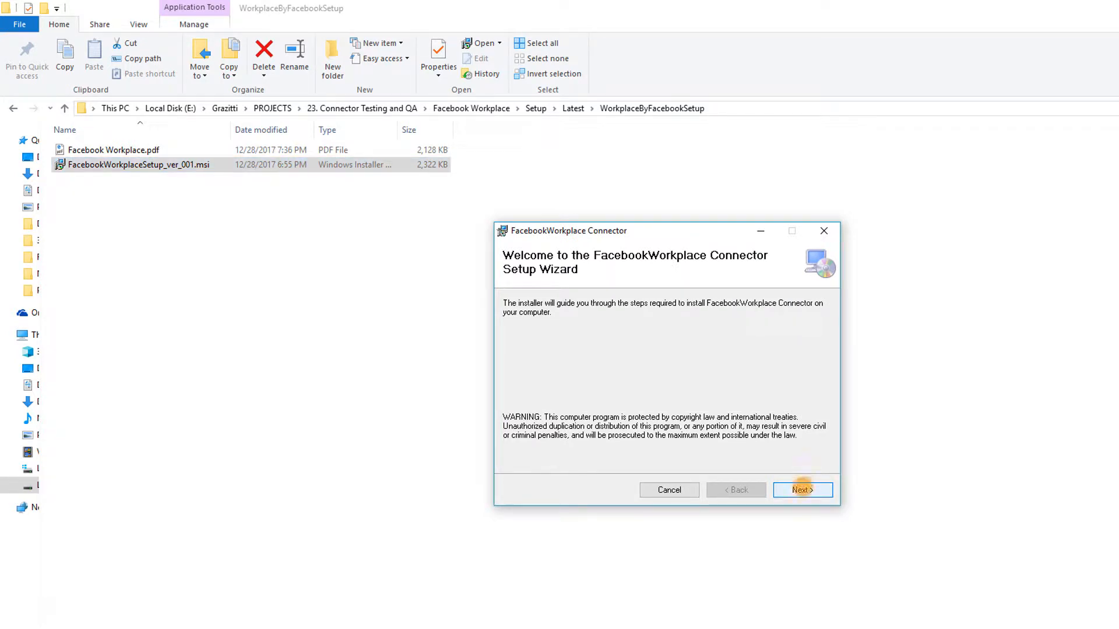
{"action": "left_click", "coordinate": [801, 491]}
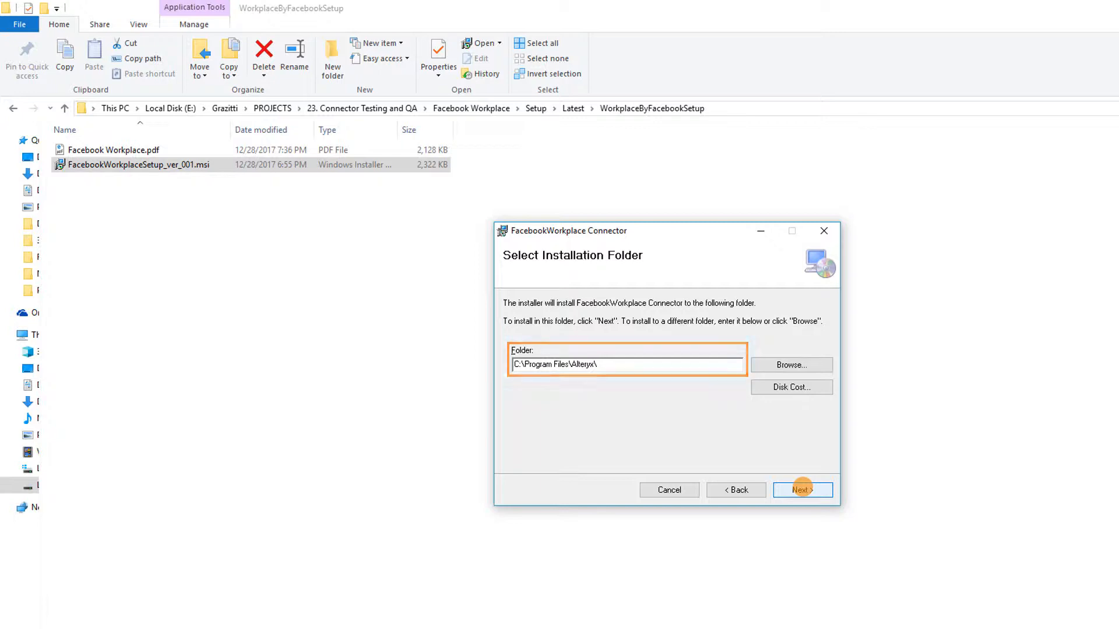
{"action": "left_click", "coordinate": [802, 490]}
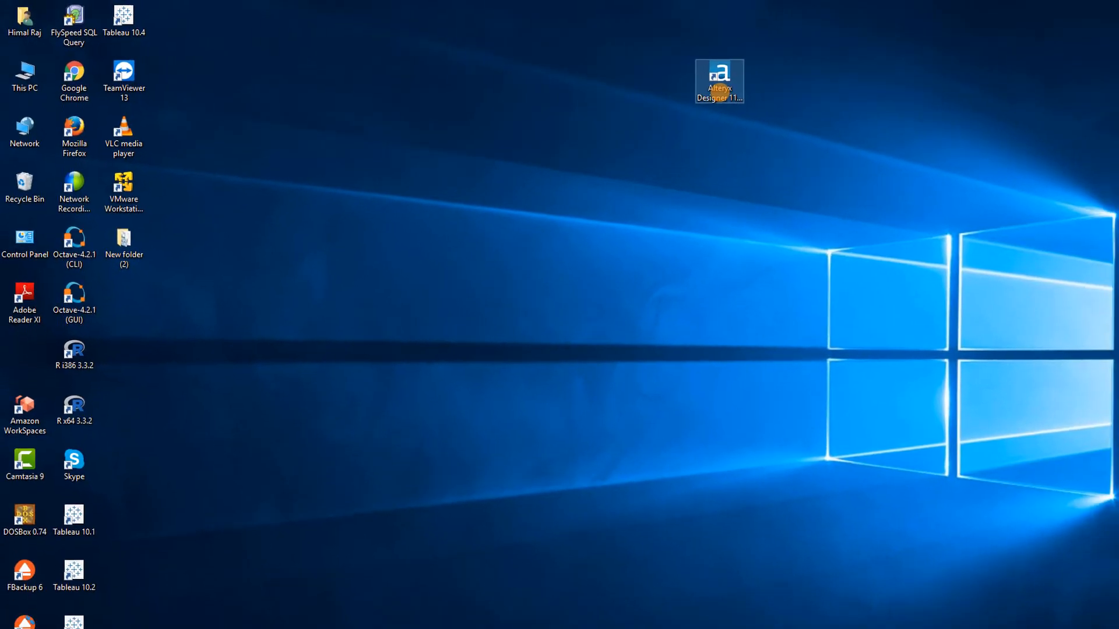
Launch Alteryx Designer and activate the FacebookWorkplace tool with the trial license key
{"action": "double_click", "coordinate": [719, 77]}
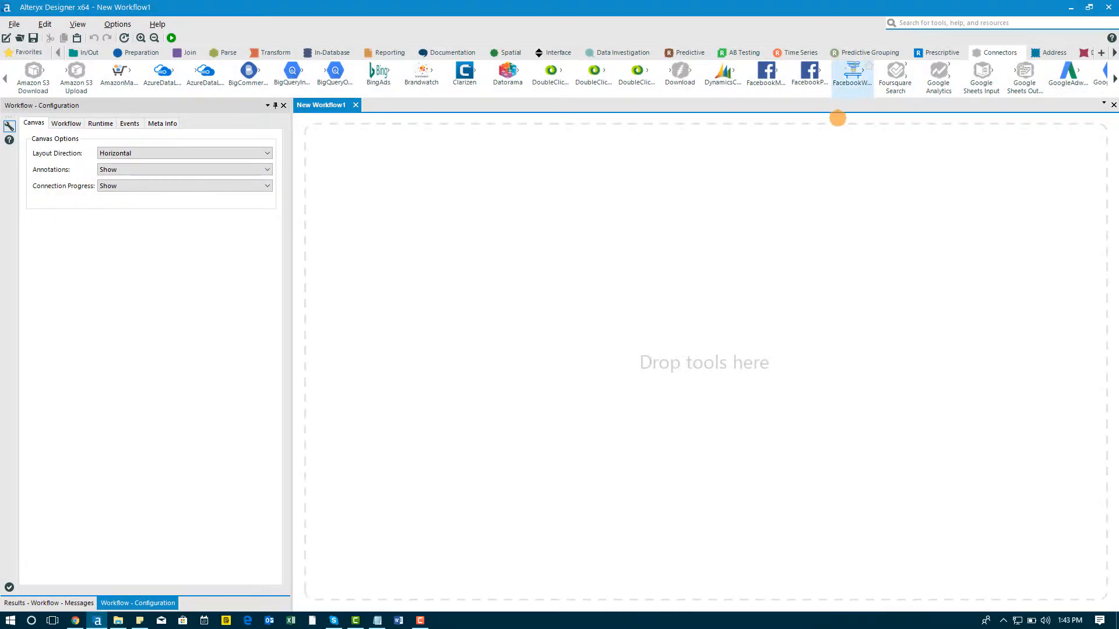
{"action": "mouse_move", "coordinate": [771, 226]}
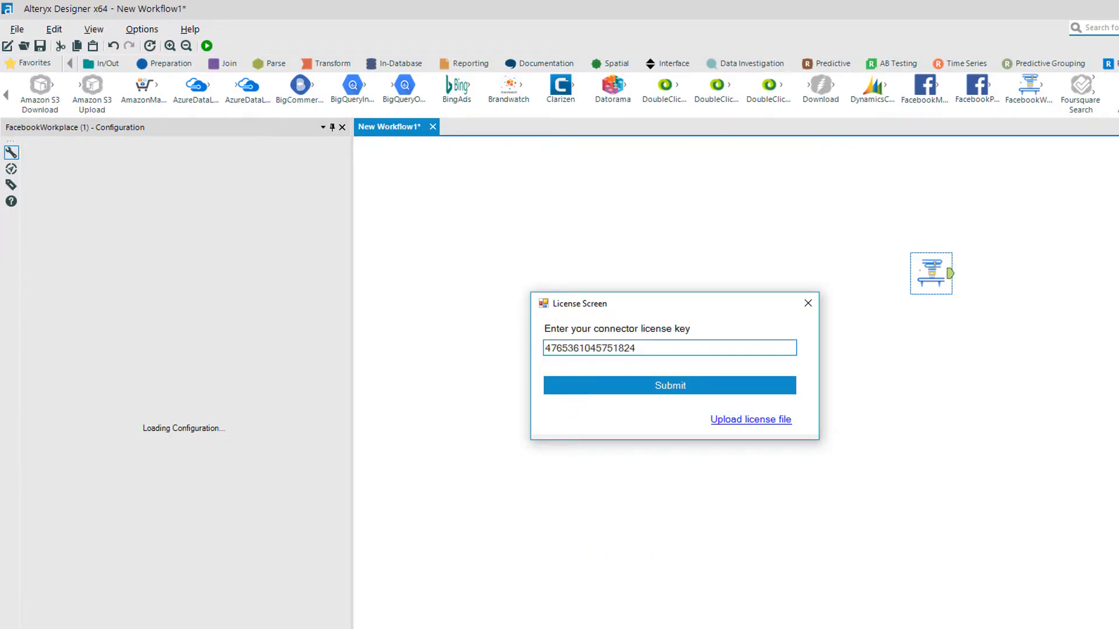
{"action": "left_click", "coordinate": [669, 385]}
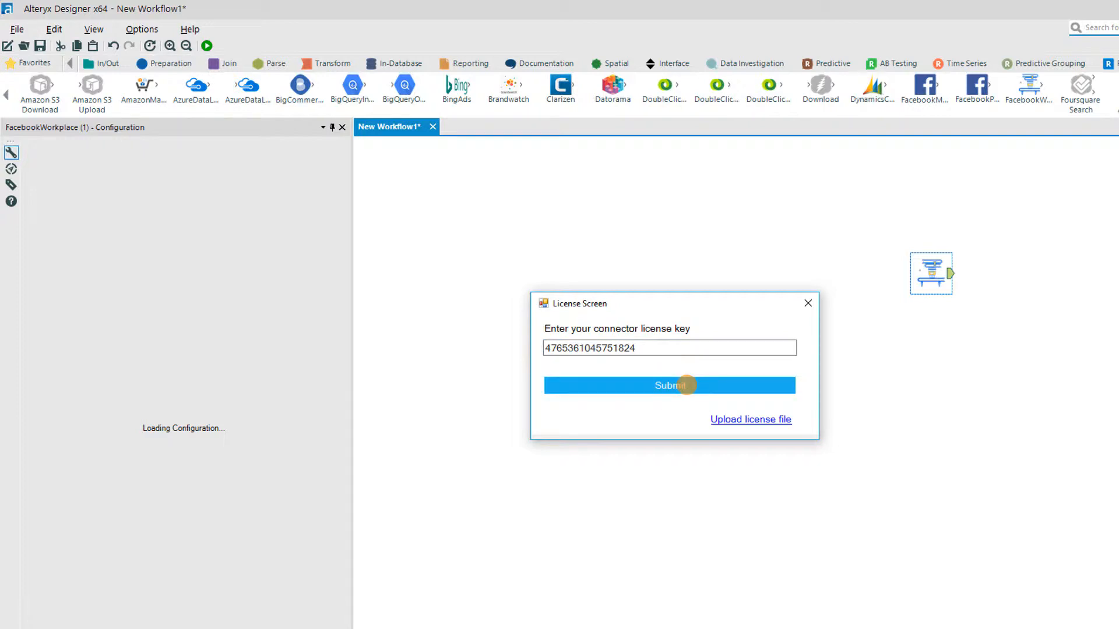
{"action": "left_click", "coordinate": [668, 385]}
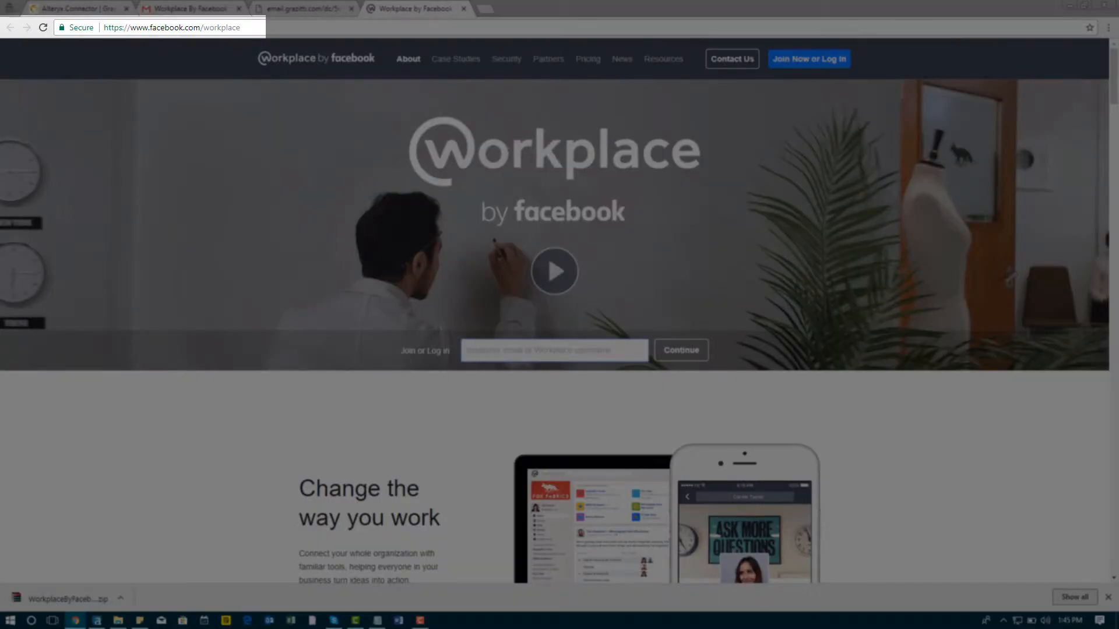
Log in to Workplace as demo_grazi with the account password and reach the News Feed
{"action": "left_click", "coordinate": [554, 351]}
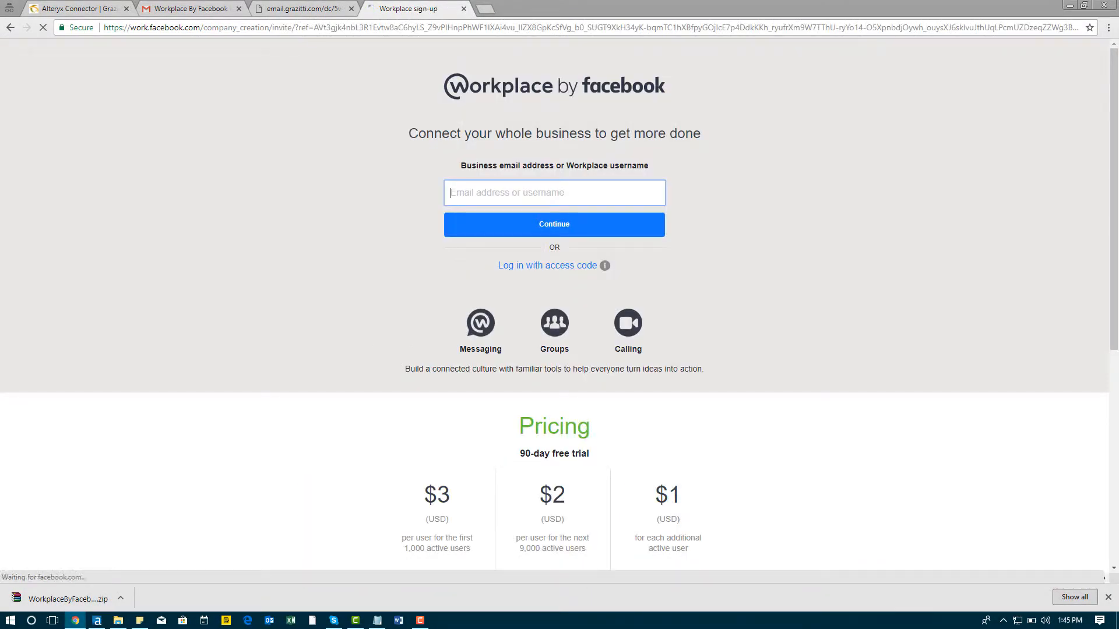
{"action": "type", "text": "demo_grazi"}
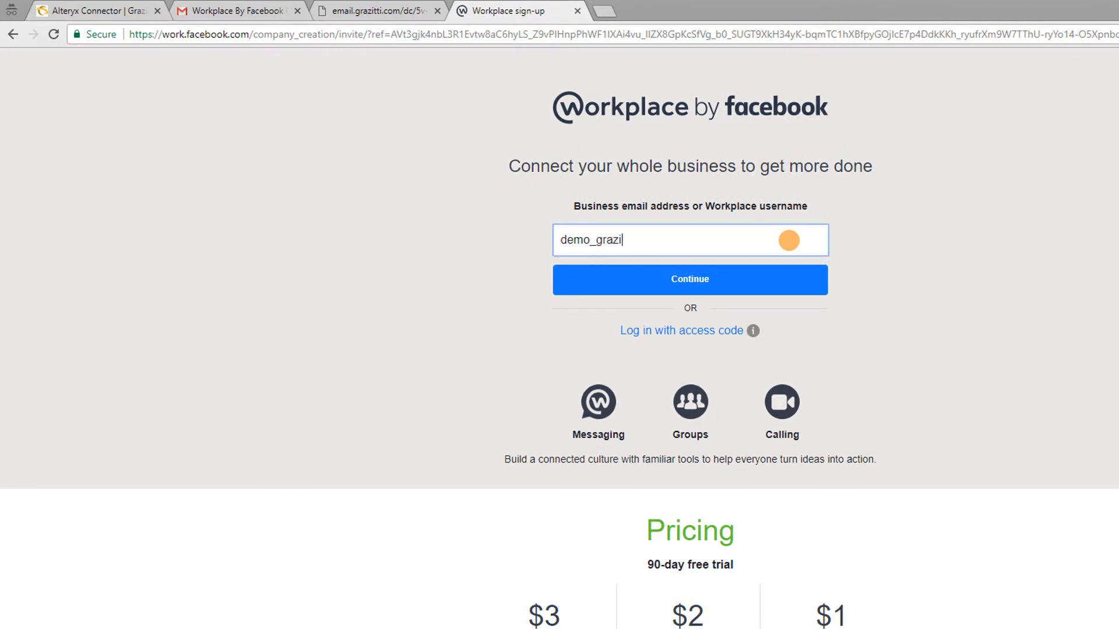
{"action": "left_click", "coordinate": [689, 279]}
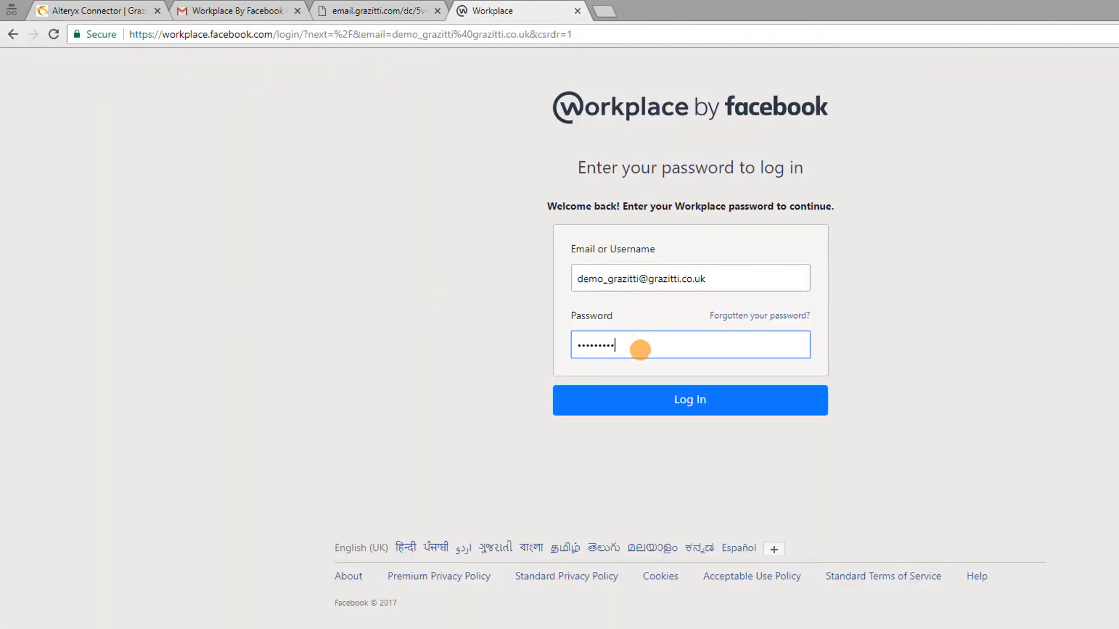
{"action": "left_click", "coordinate": [689, 400]}
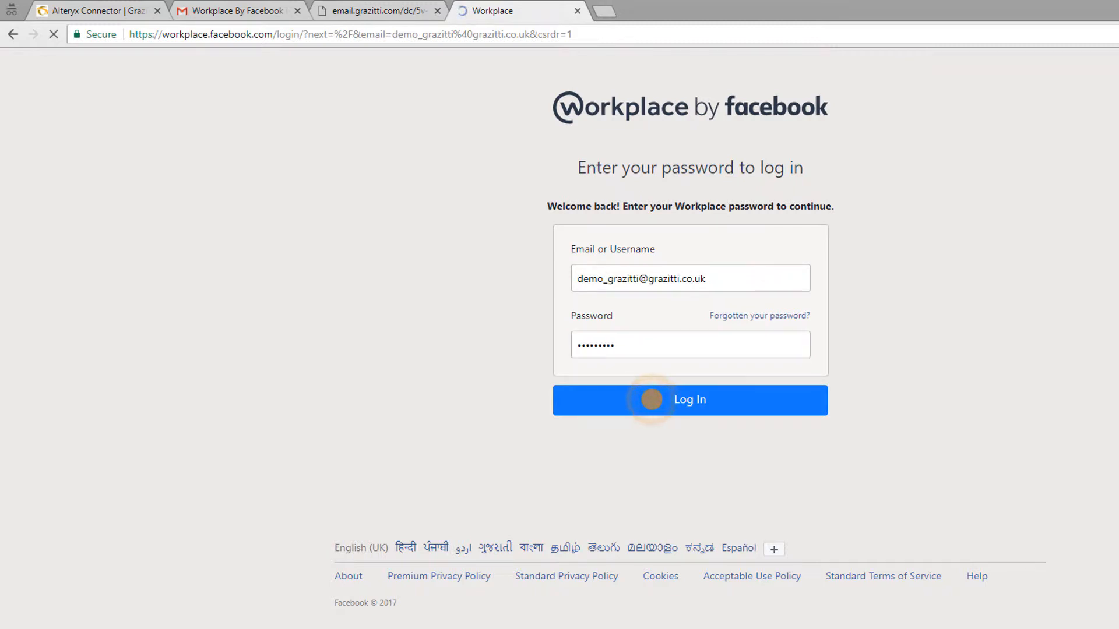
{"action": "left_click", "coordinate": [689, 399]}
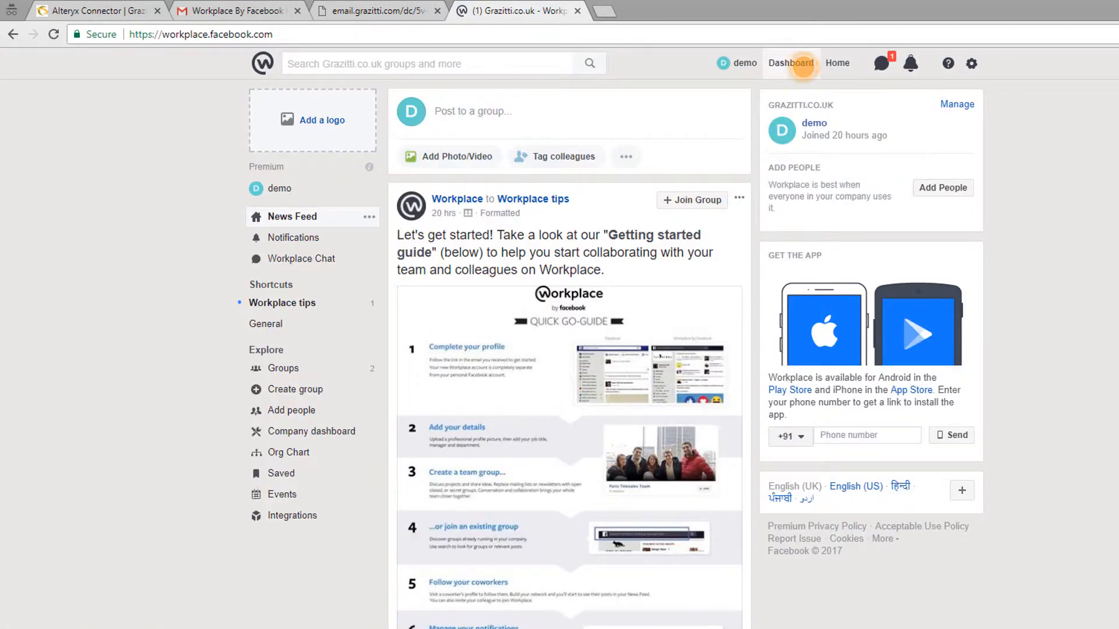
From the admin Integrations section, create a custom integration named Test described as Testing
{"action": "left_click", "coordinate": [790, 63]}
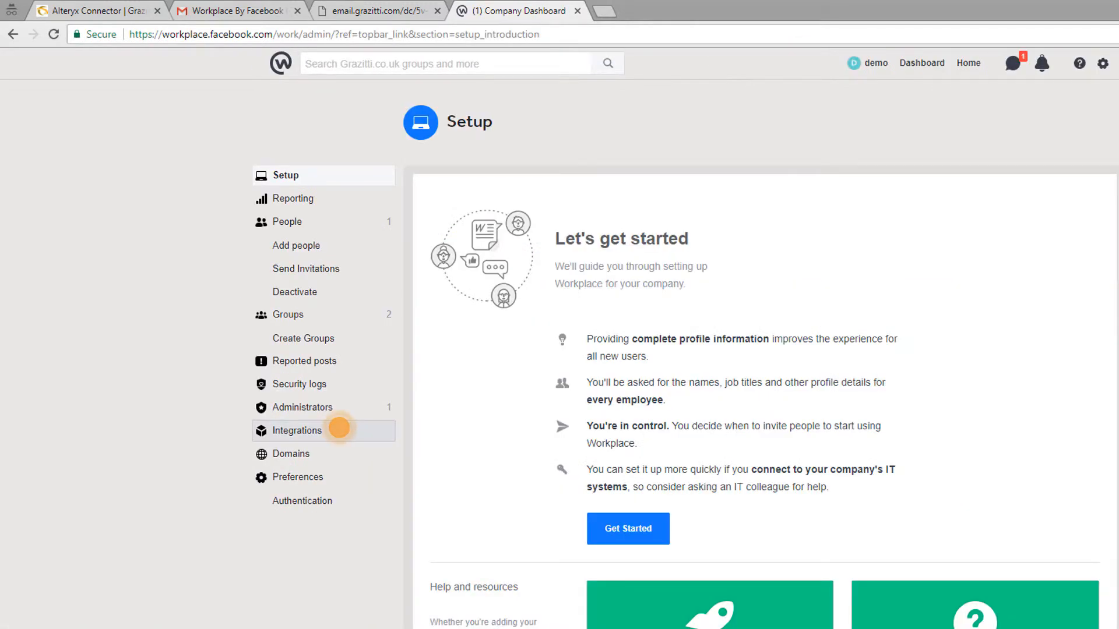
{"action": "left_click", "coordinate": [297, 430]}
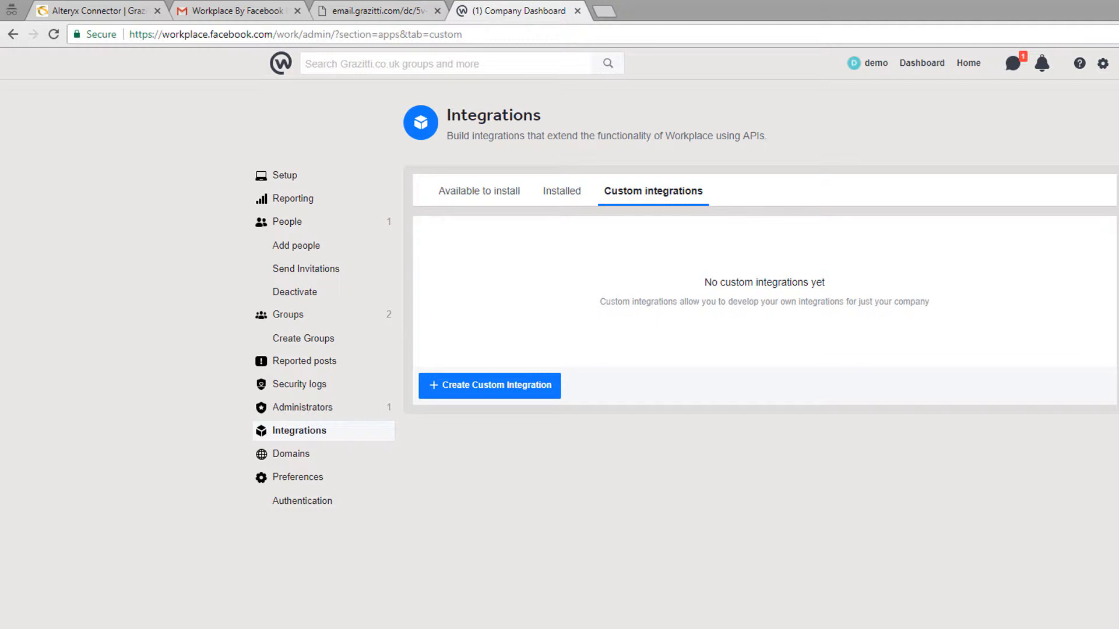
{"action": "left_click", "coordinate": [488, 385]}
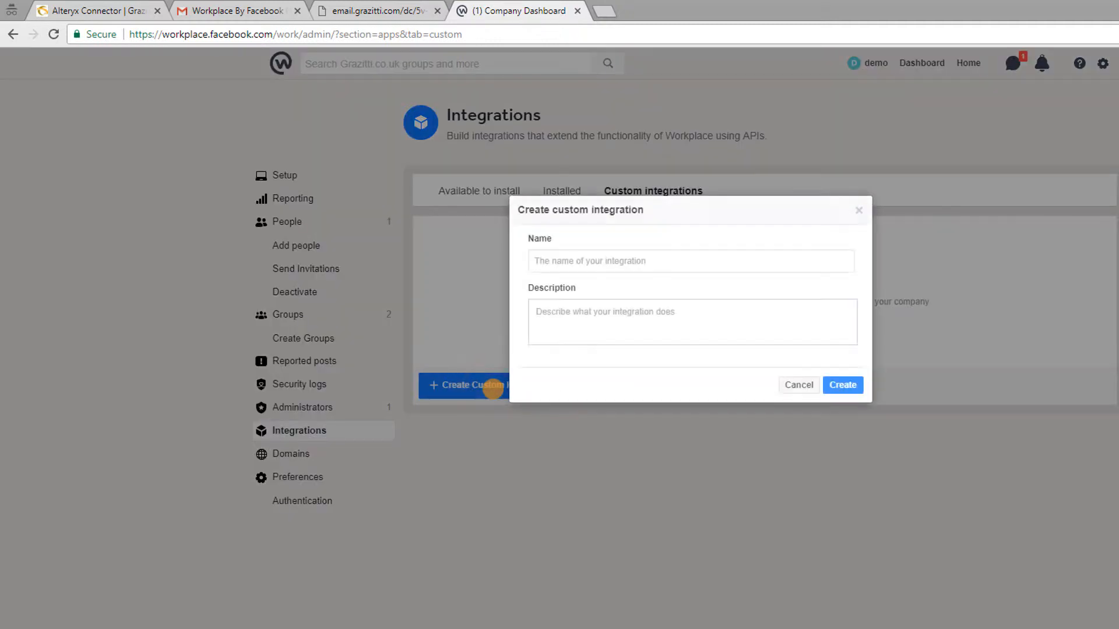
{"action": "type", "text": "Testi"}
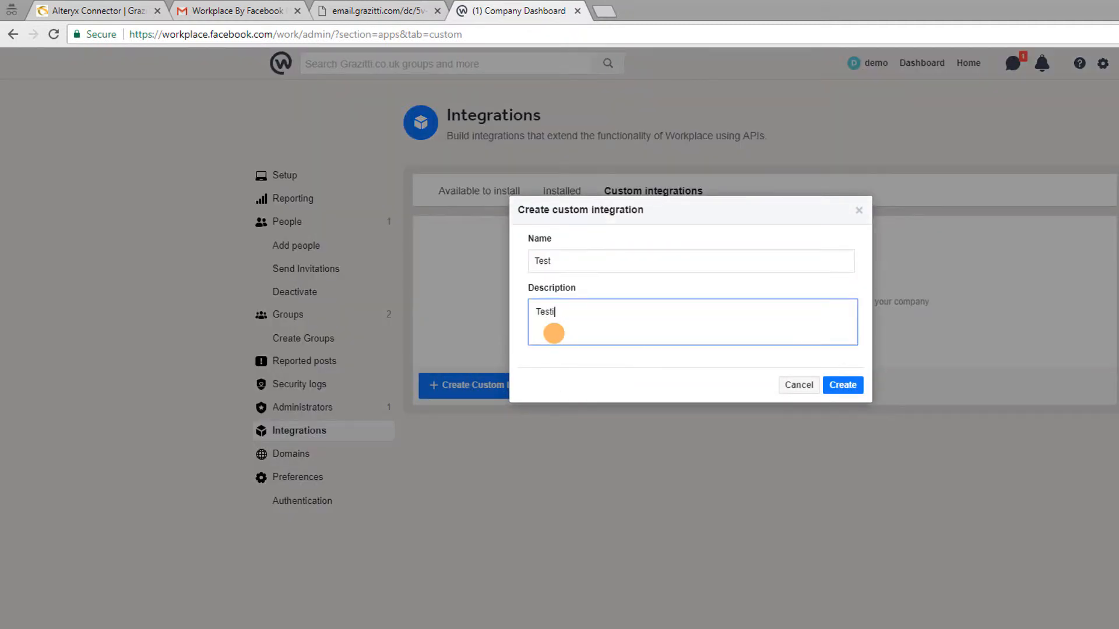
{"action": "left_click", "coordinate": [842, 385]}
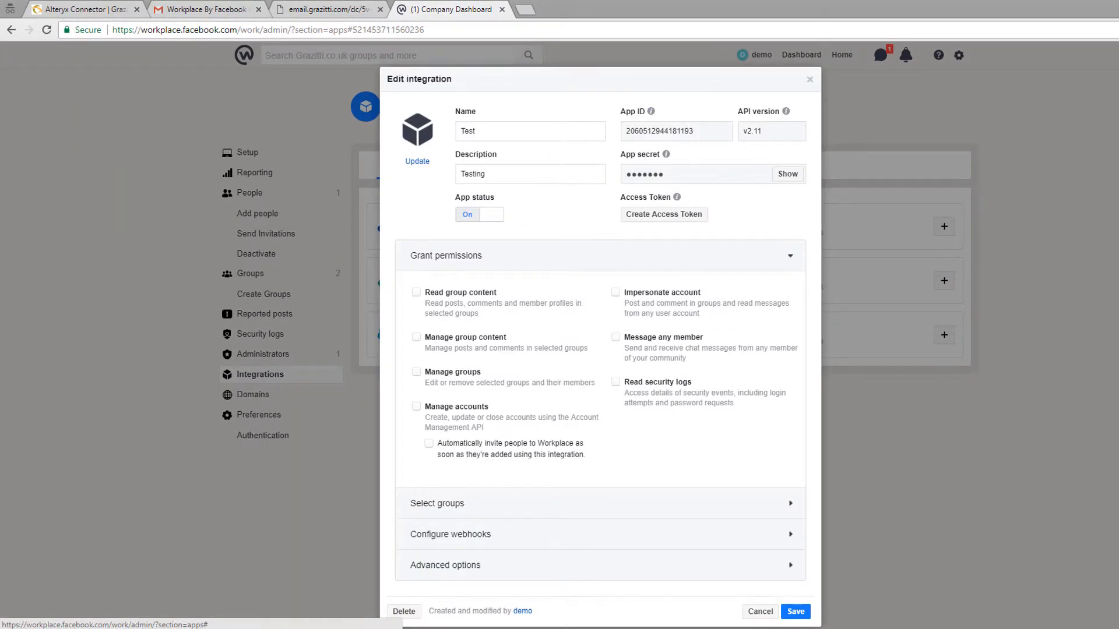
Grant the integration read and manage group content permissions and save it
{"action": "left_click", "coordinate": [416, 291]}
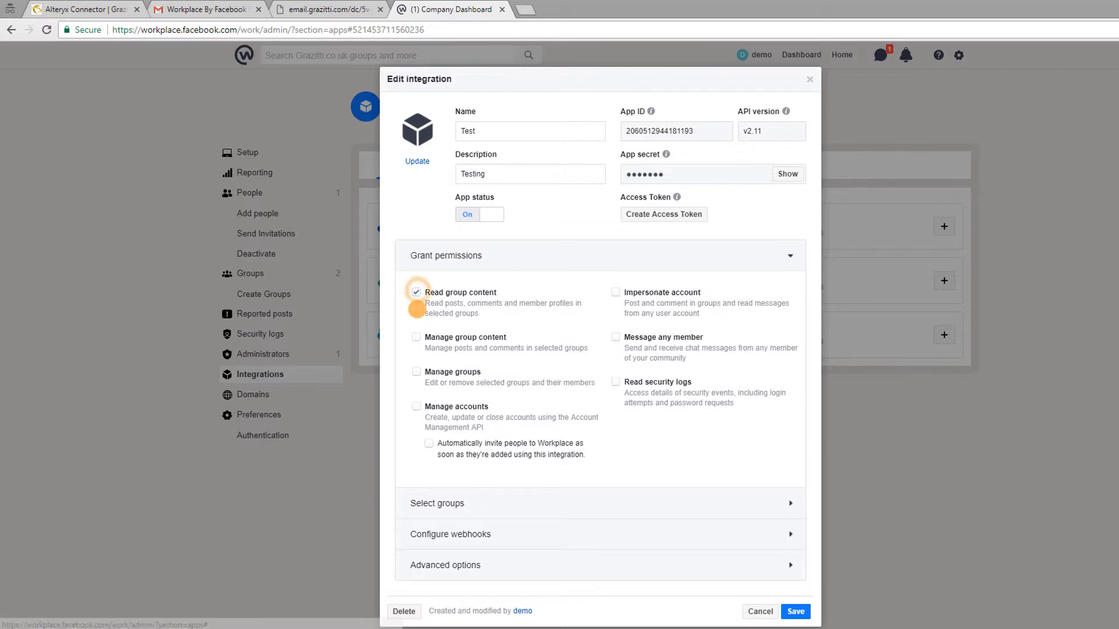
{"action": "left_click", "coordinate": [416, 336]}
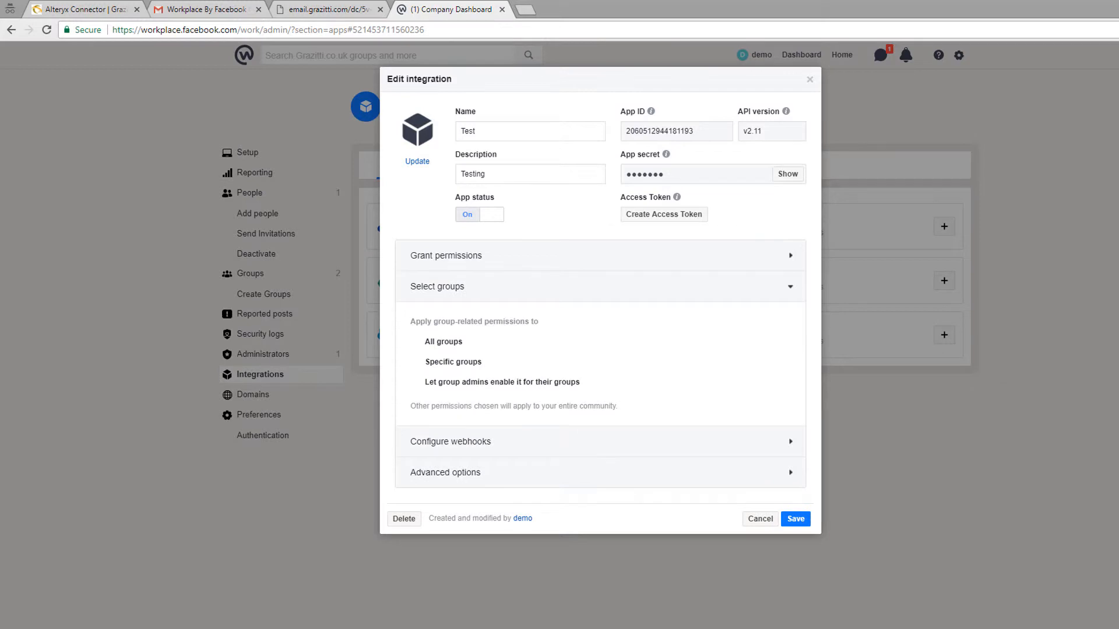
{"action": "left_click", "coordinate": [435, 287]}
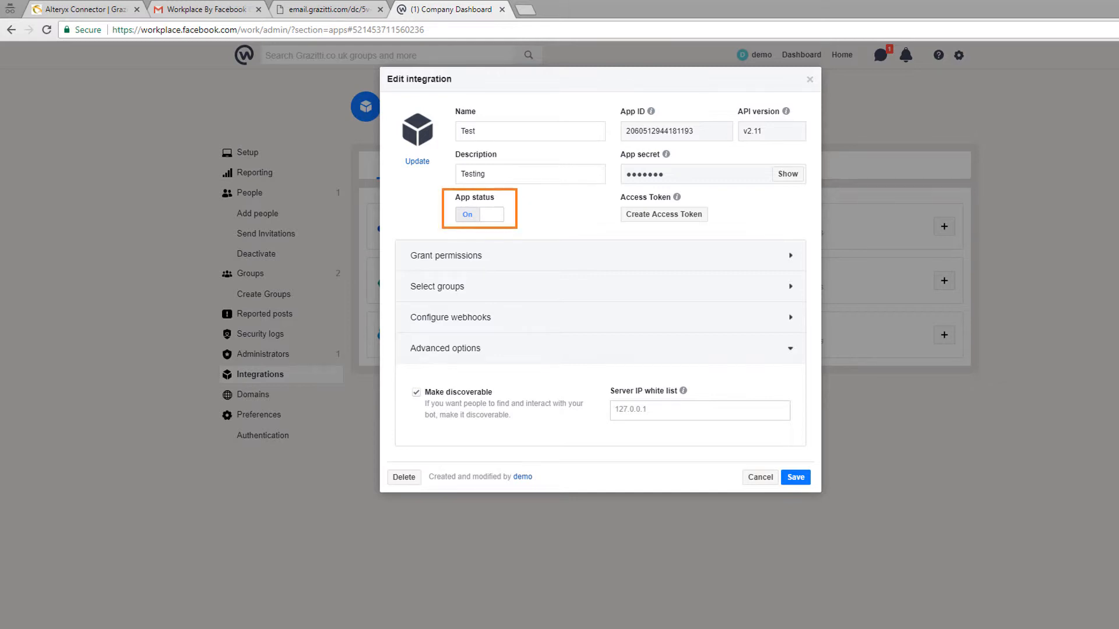
{"action": "left_click", "coordinate": [759, 477]}
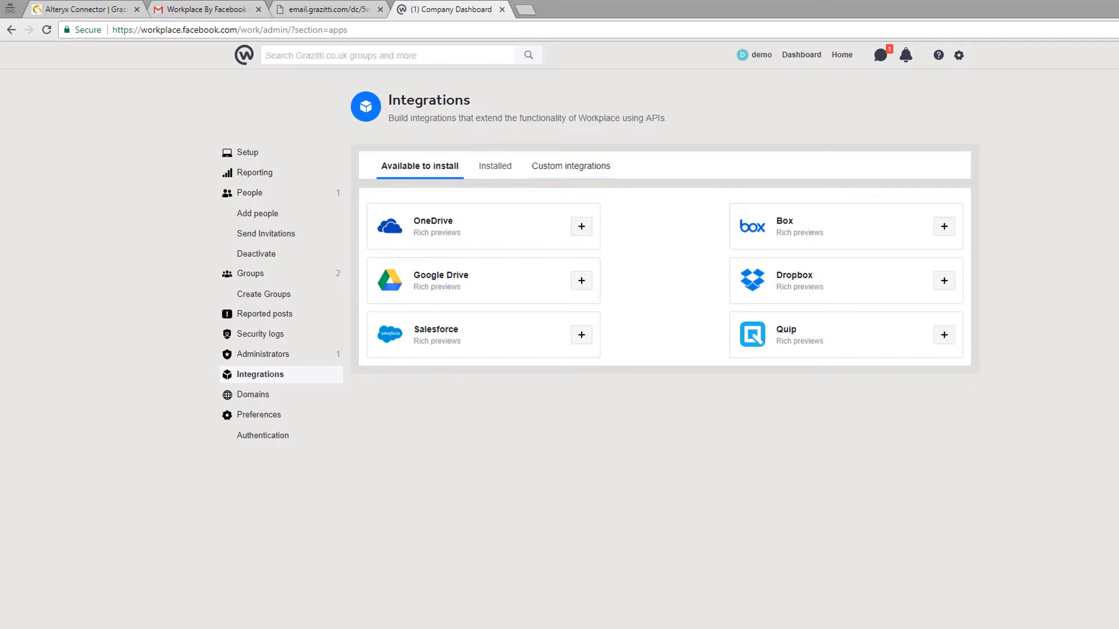
Create an access token for the Test integration from its Custom integrations settings
{"action": "left_click", "coordinate": [570, 166]}
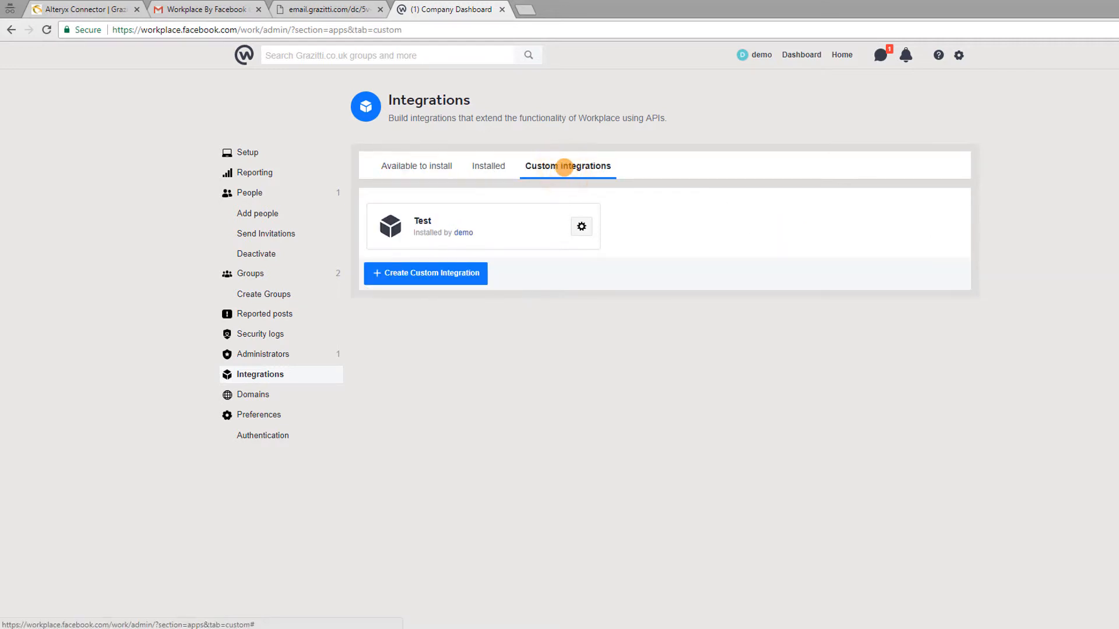
{"action": "left_click", "coordinate": [581, 227]}
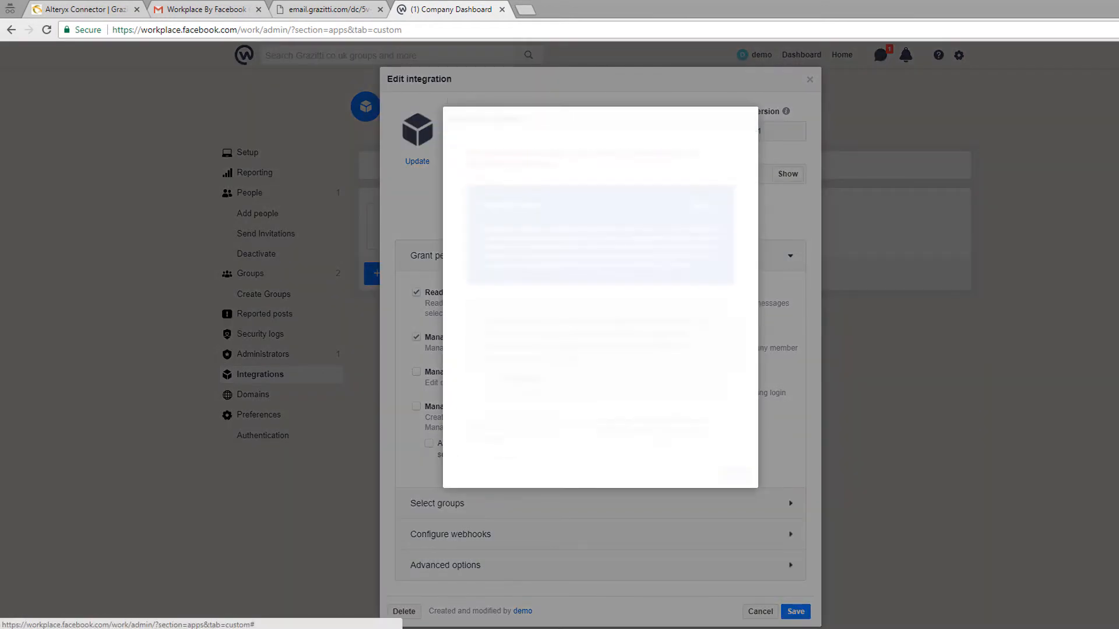
{"action": "left_click", "coordinate": [417, 137]}
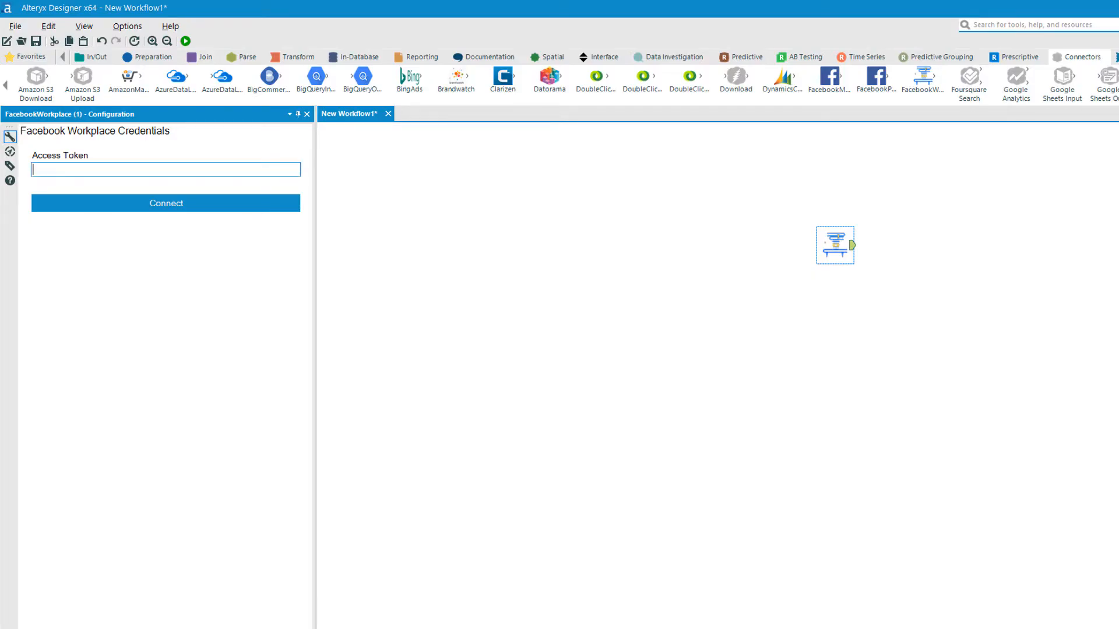
Paste the access token, choose the Community object and select its id and name fields
{"action": "right_click", "coordinate": [60, 169]}
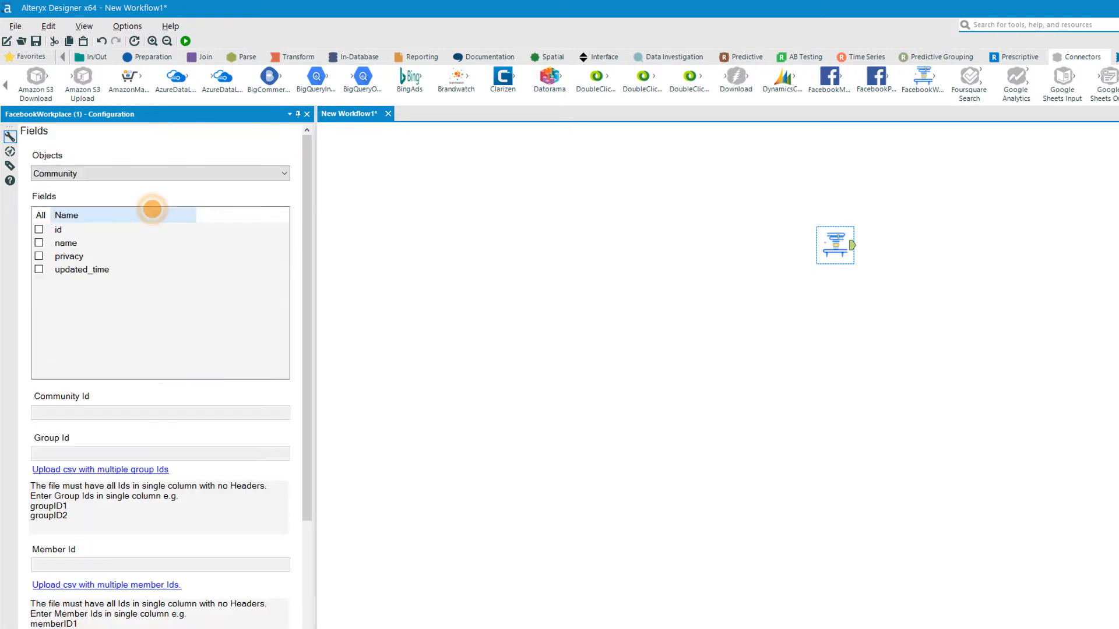
{"action": "left_click", "coordinate": [158, 174]}
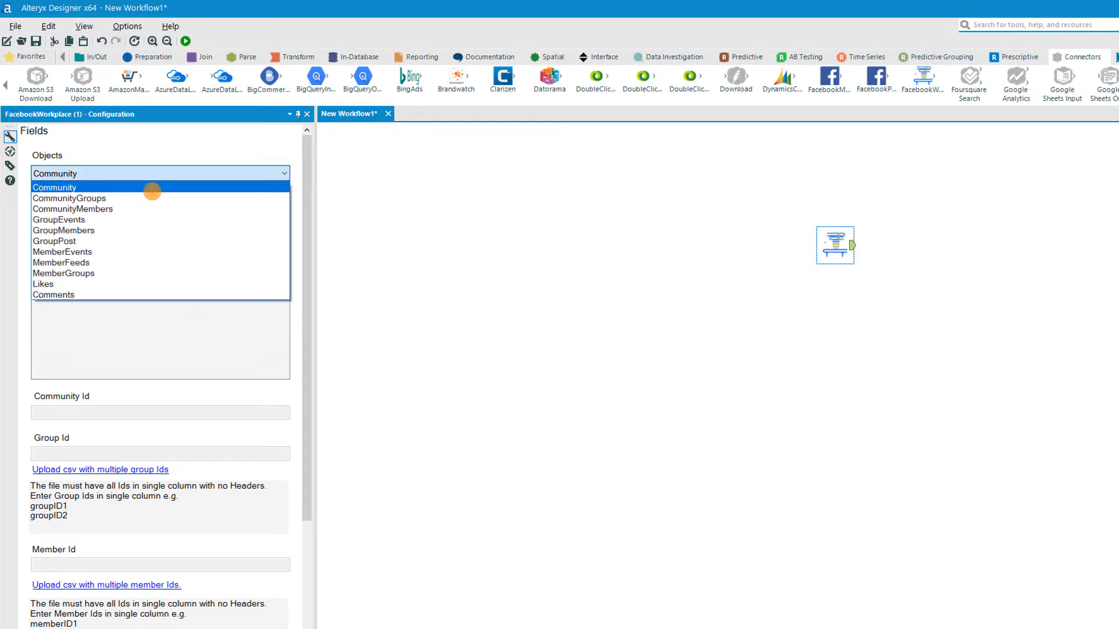
{"action": "left_click", "coordinate": [55, 186]}
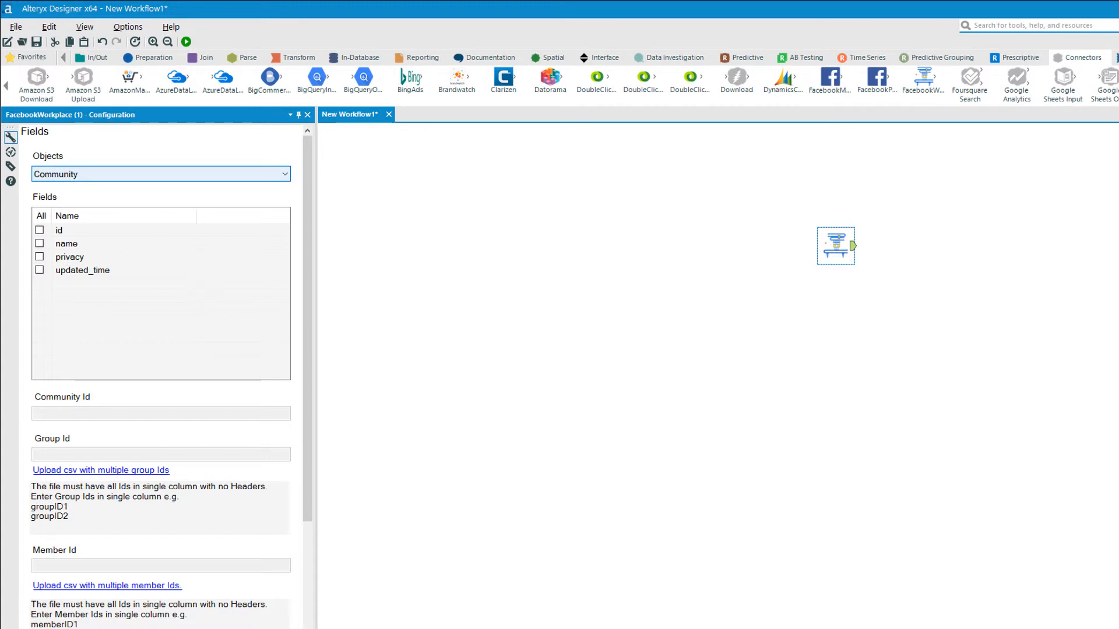
{"action": "left_click", "coordinate": [40, 230]}
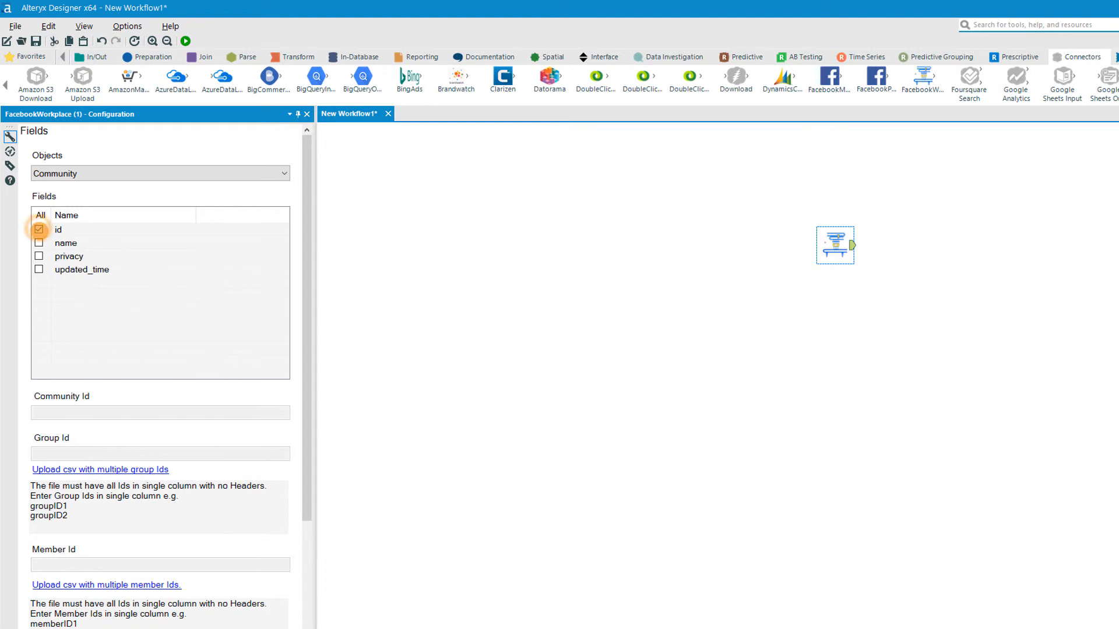
{"action": "left_click", "coordinate": [40, 243]}
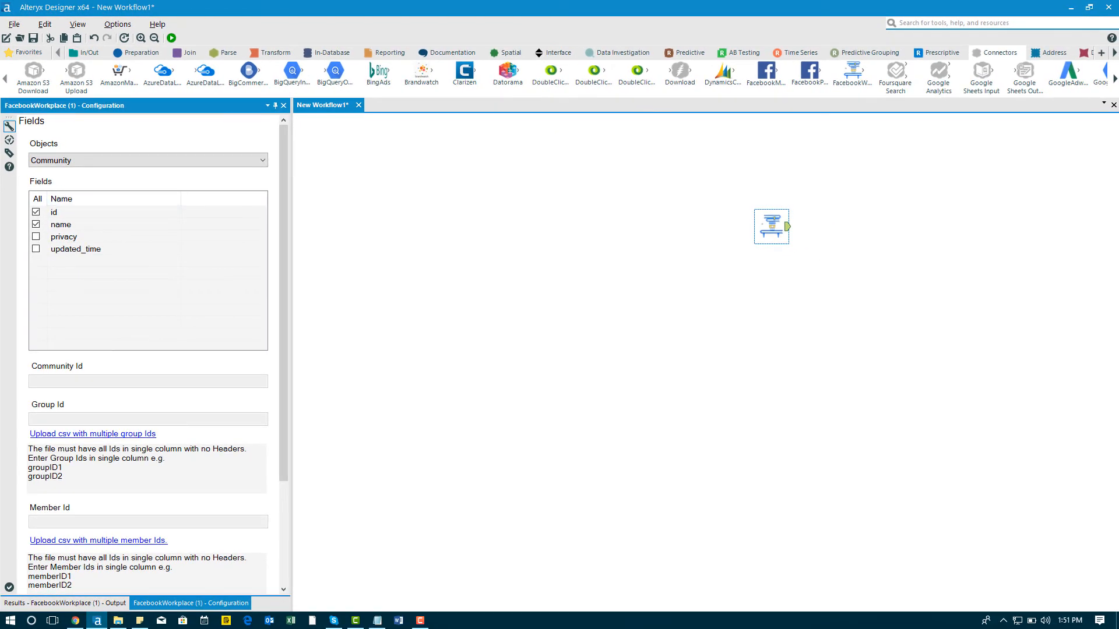
{"action": "mouse_move", "coordinate": [171, 37]}
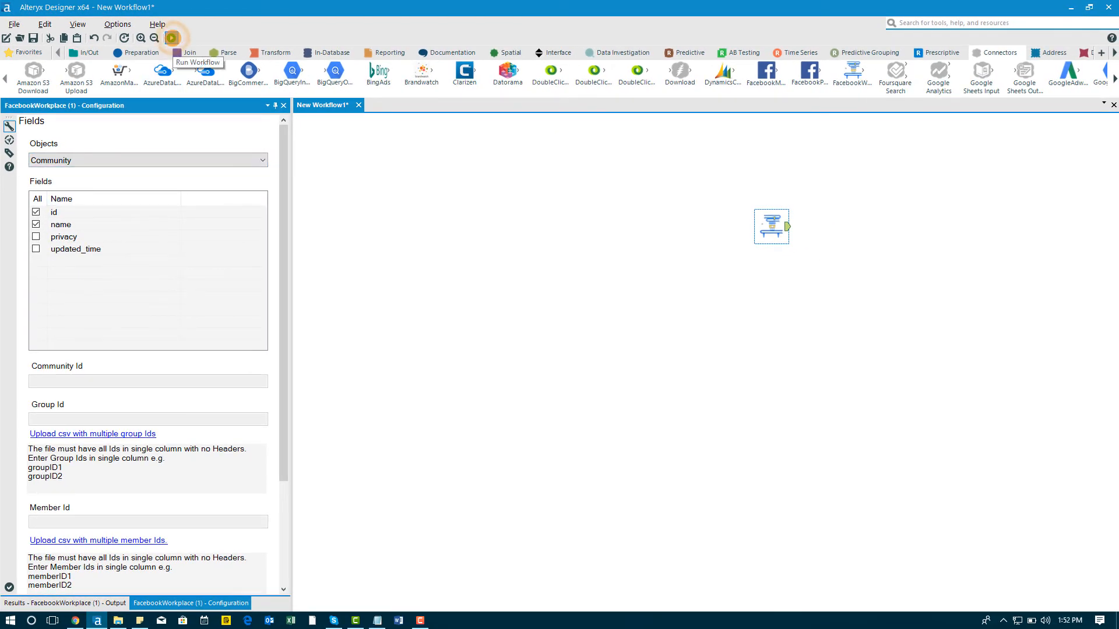
Run the workflow and view the Browse results showing the Community id and name
{"action": "left_click", "coordinate": [172, 37]}
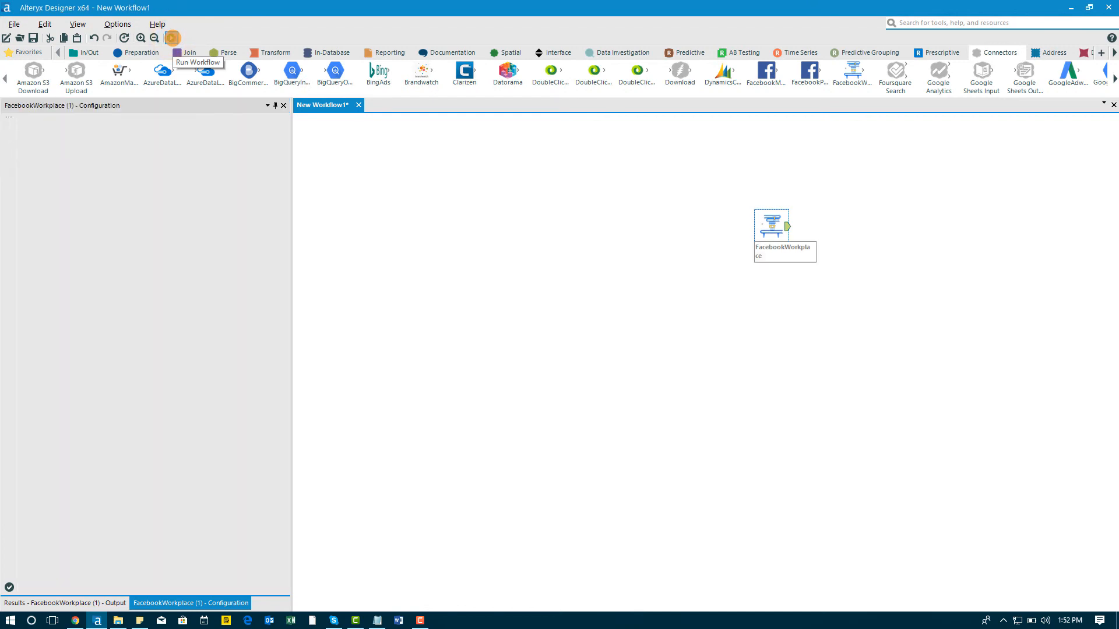
{"action": "left_click", "coordinate": [170, 38]}
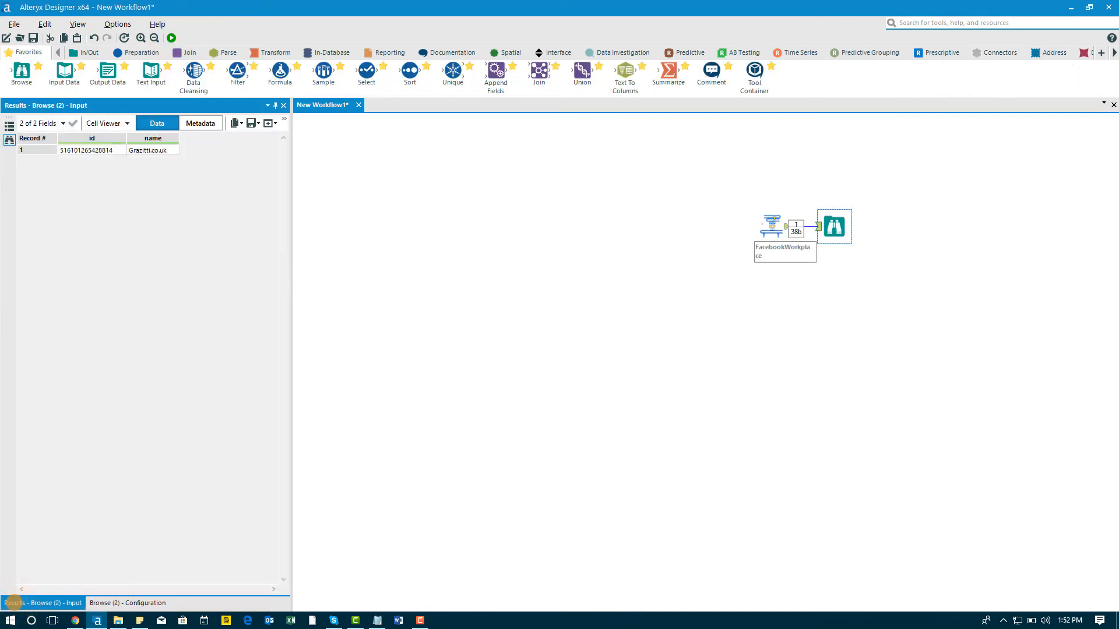